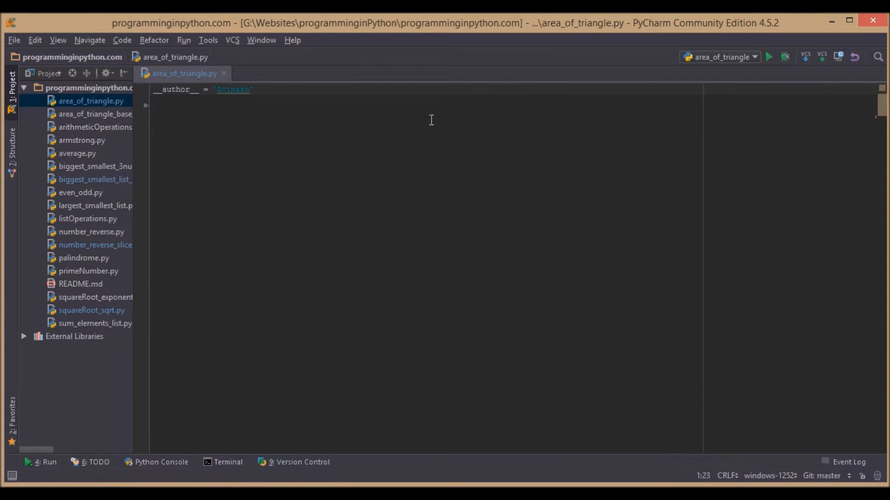
Write a = float(input("Enter first number :")) below the __author__ line
{"action": "type", "text": "a ="}
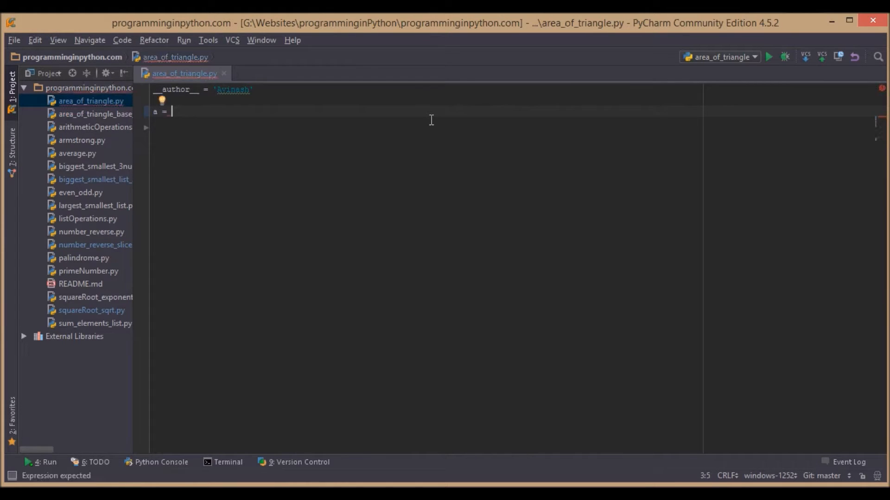
{"action": "type", "text": "input"}
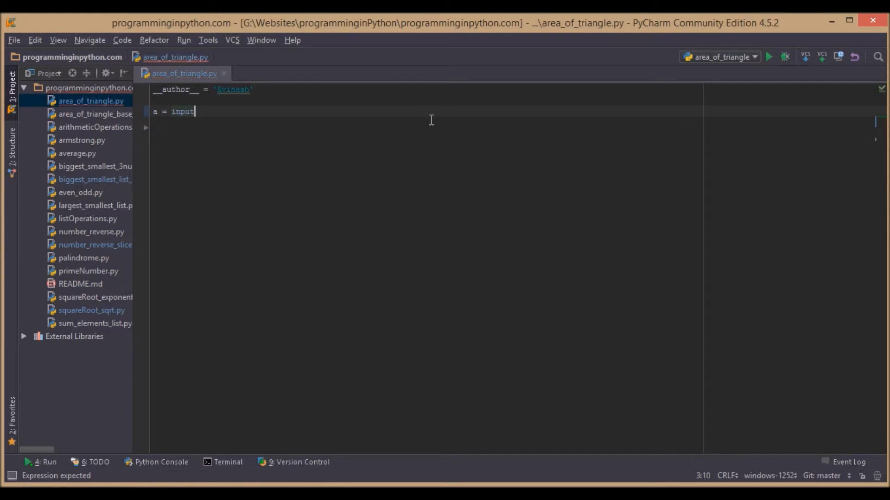
{"action": "type", "text": "(En"}
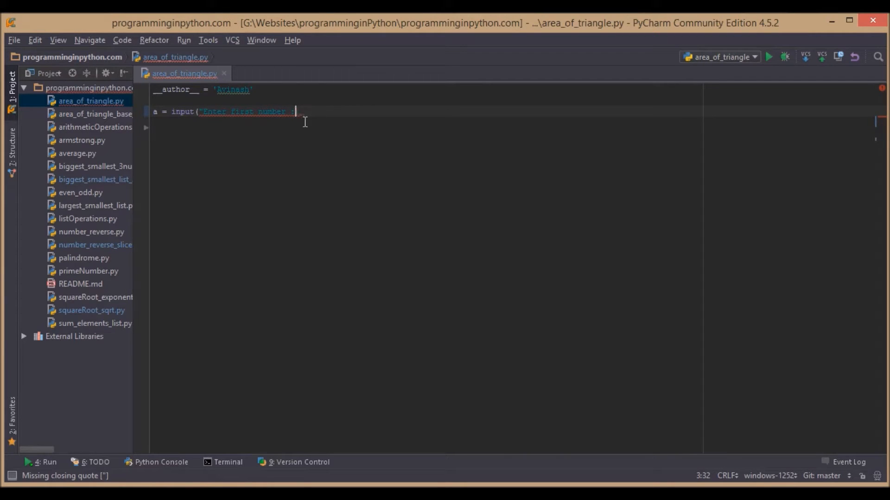
{"action": "type", "text": "\")"}
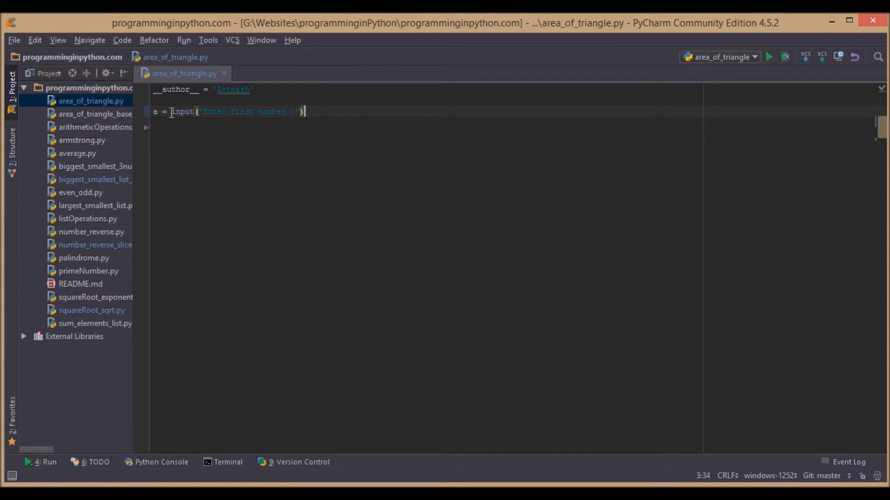
{"action": "type", "text": "float("}
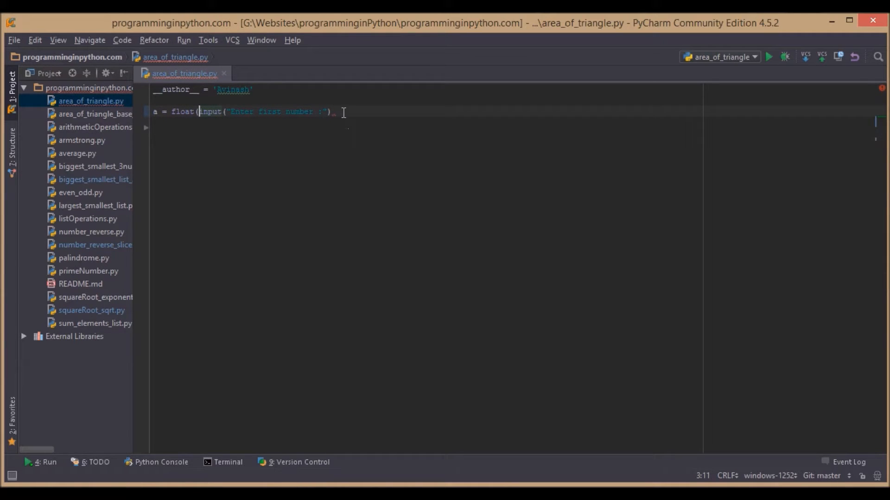
{"action": "type", "text": ")"}
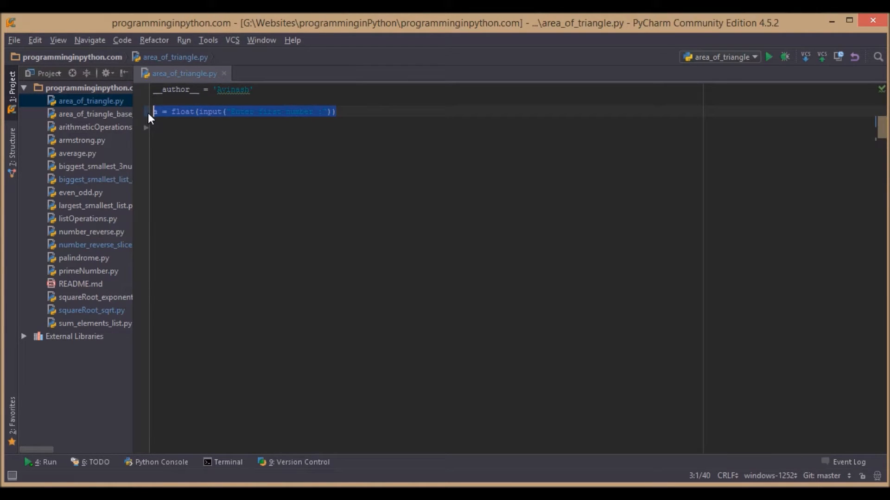
Place the cursor on the a input line to copy it for sides b and c
{"action": "left_click", "coordinate": [359, 111]}
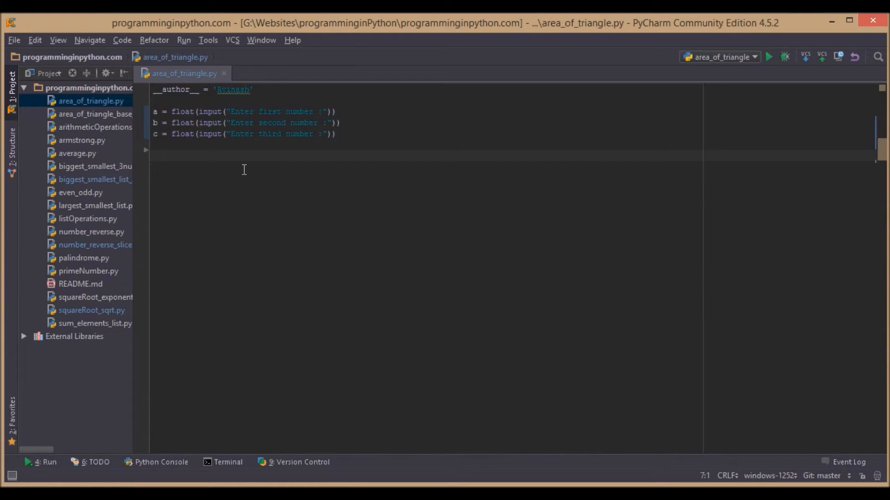
Write s = (a + b + c) / 2 and start a new line below it
{"action": "type", "text": "s"}
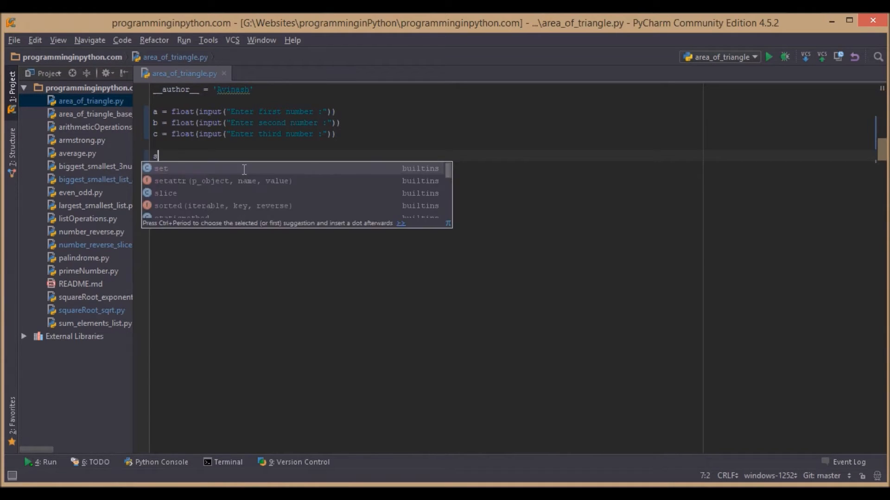
{"action": "type", "text": "="}
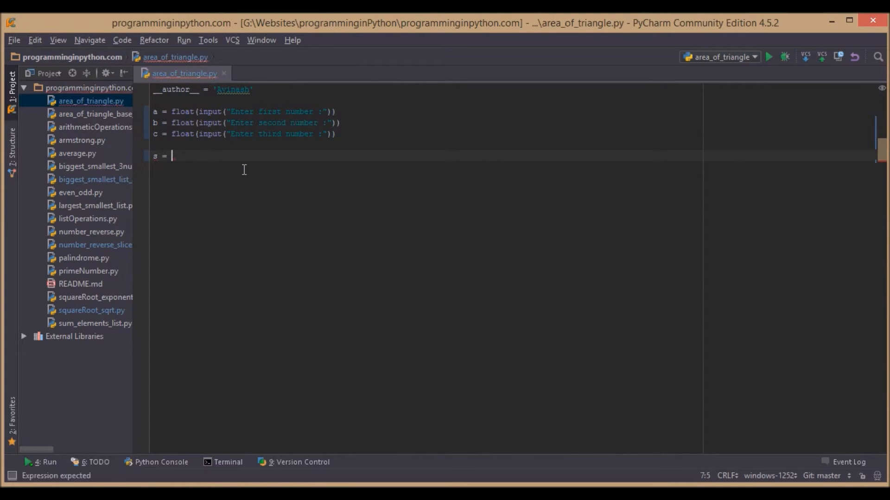
{"action": "type", "text": "(a+b+"}
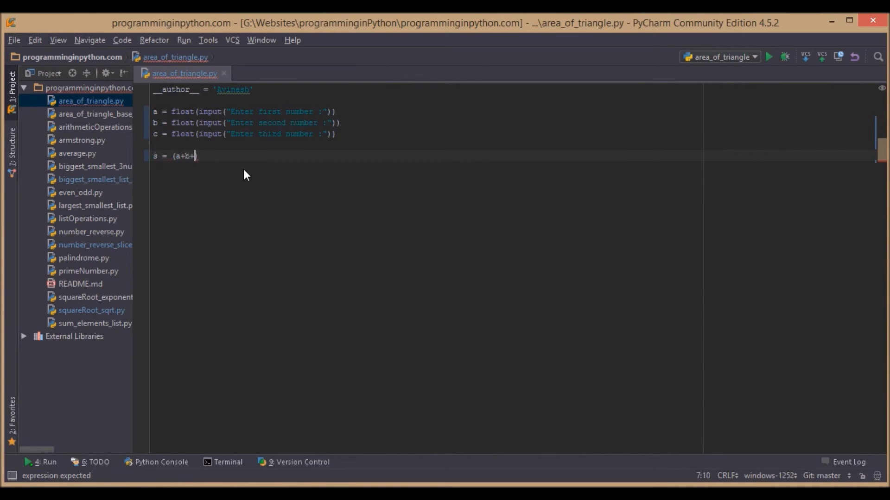
{"action": "type", "text": "c)/s"}
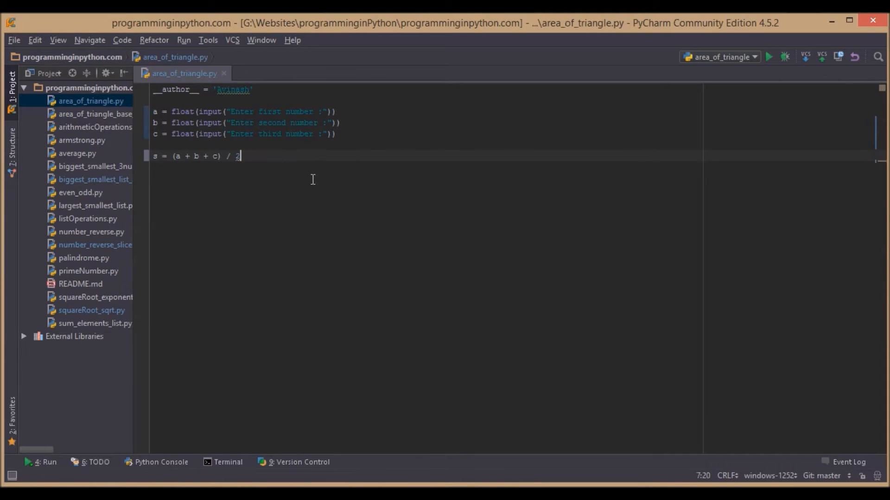
{"action": "key", "text": "Enter"}
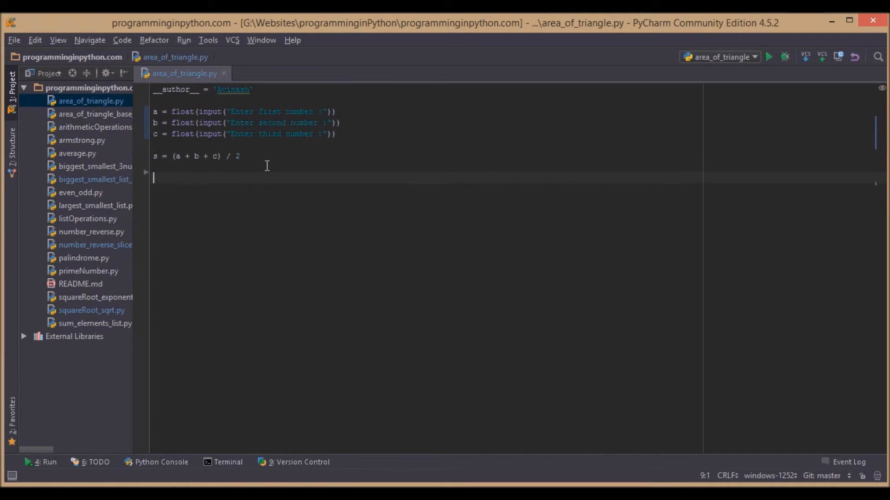
Begin Heron's formula: area = (s*(s - a)*(s - b)*(s - c)) ** 0.5
{"action": "type", "text": "area ="}
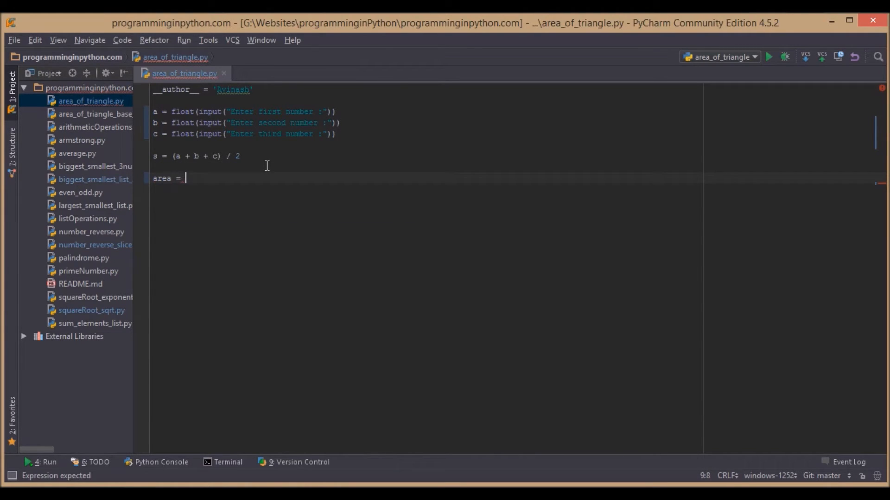
{"action": "type", "text": "s"}
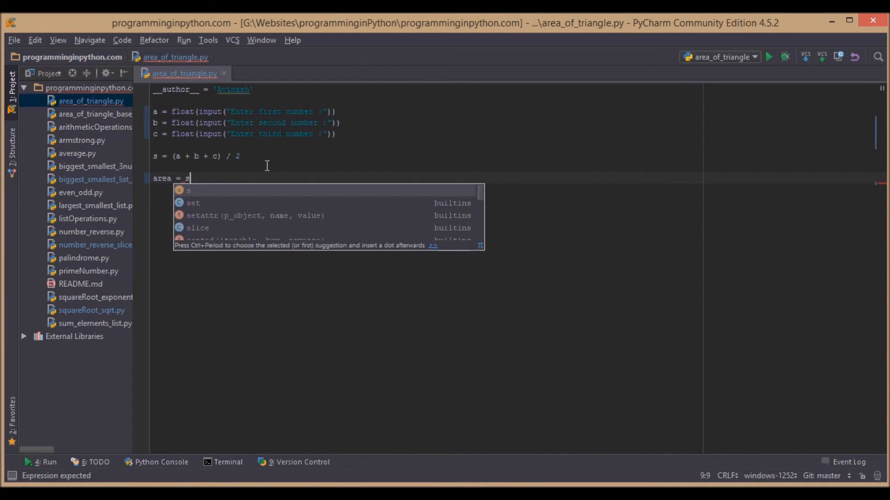
{"action": "type", "text": "*(s"}
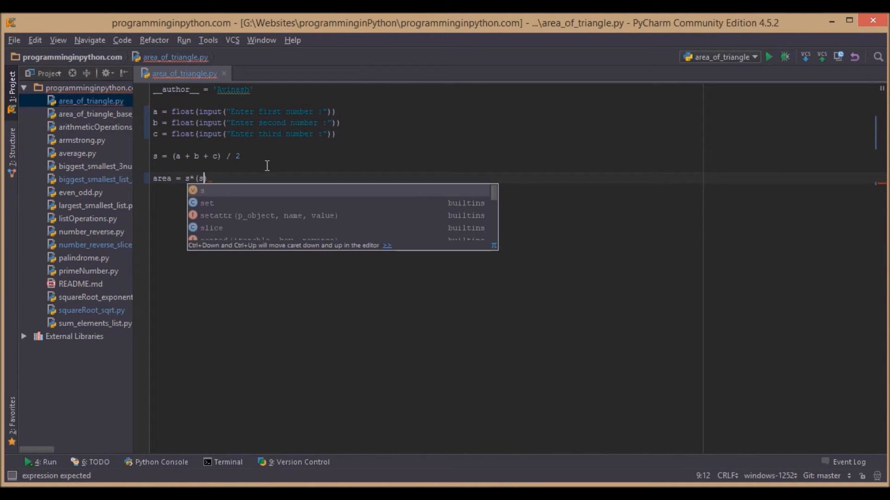
{"action": "type", "text": "- a)*(s - b)*(s - c)) ** 0.5"}
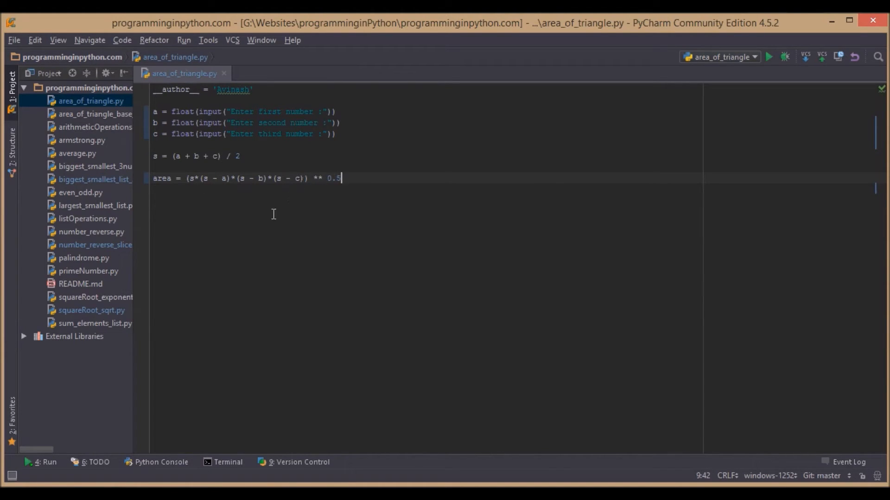
{"action": "mouse_move", "coordinate": [329, 259]}
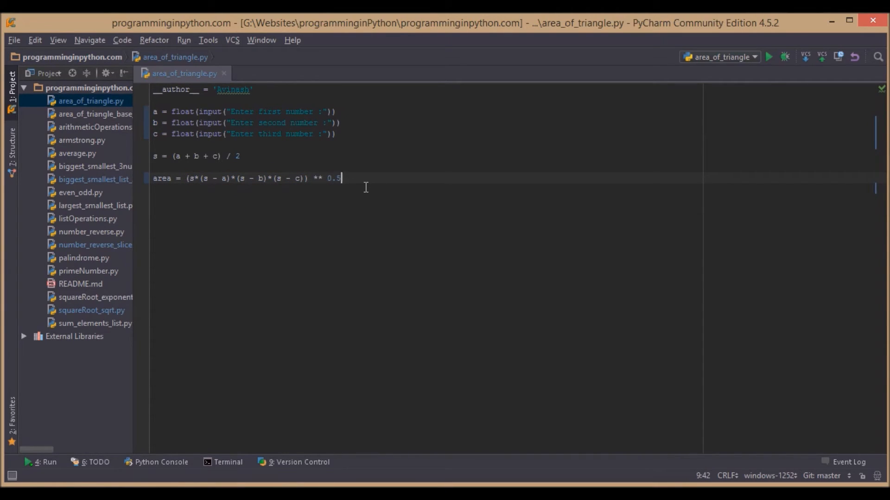
Write print('The area of the triangle is %0.2f' % area)
{"action": "type", "text": "print('The area of the triangle is %0.2f' % area)"}
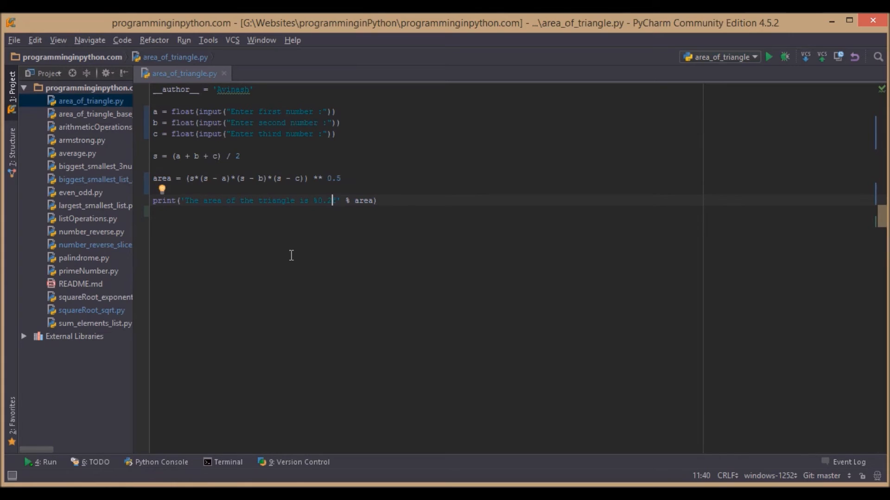
{"action": "mouse_move", "coordinate": [305, 253]}
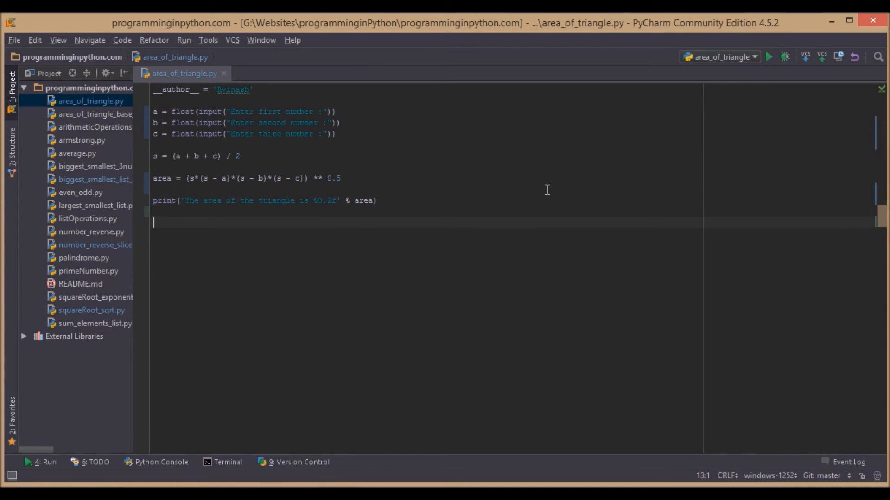
{"action": "mouse_move", "coordinate": [284, 239]}
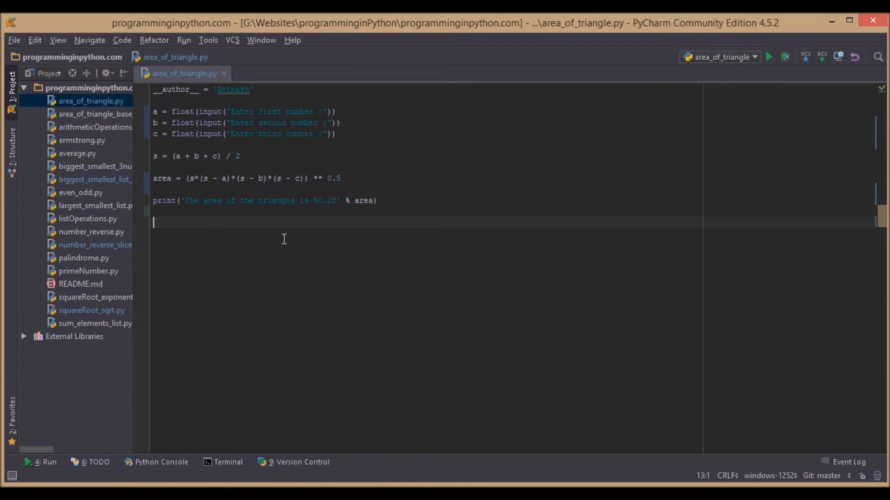
Run area_of_triangle.py and submit the first side length in the console
{"action": "left_click", "coordinate": [768, 58]}
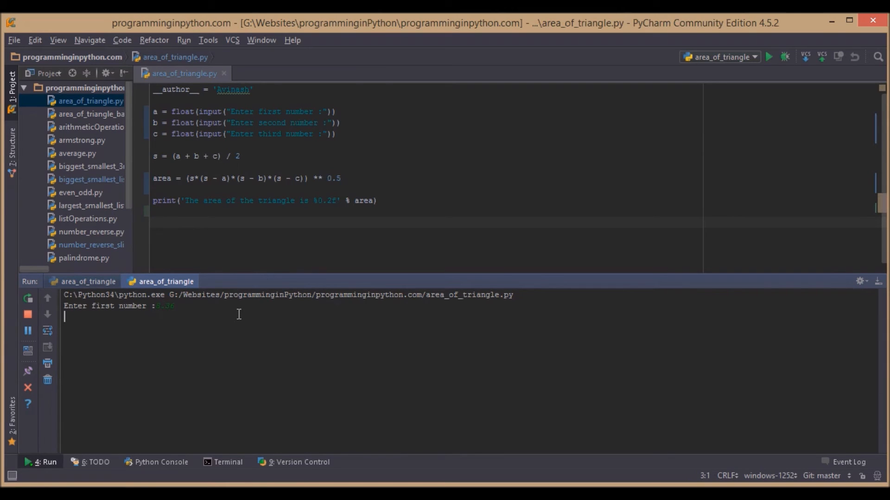
{"action": "key", "text": "Enter"}
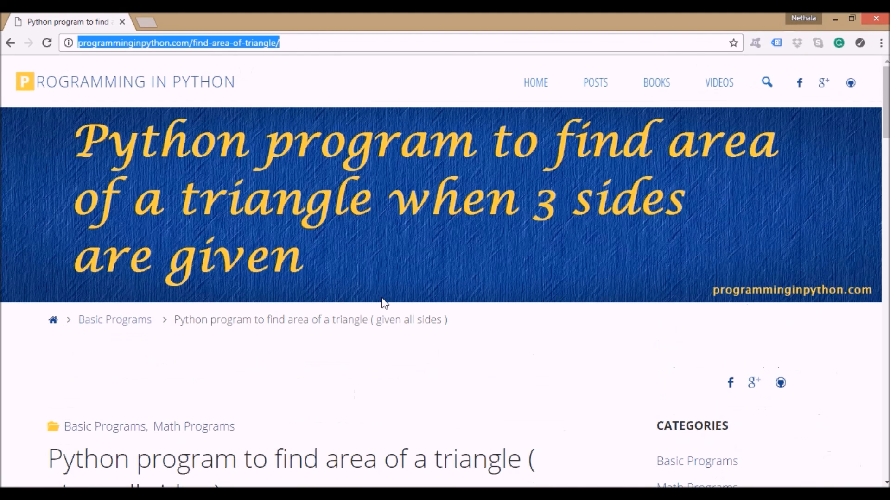
Follow the post's 'Program on Github' button to the source code
{"action": "scroll", "scroll_direction": "down", "scroll_amount": 3}
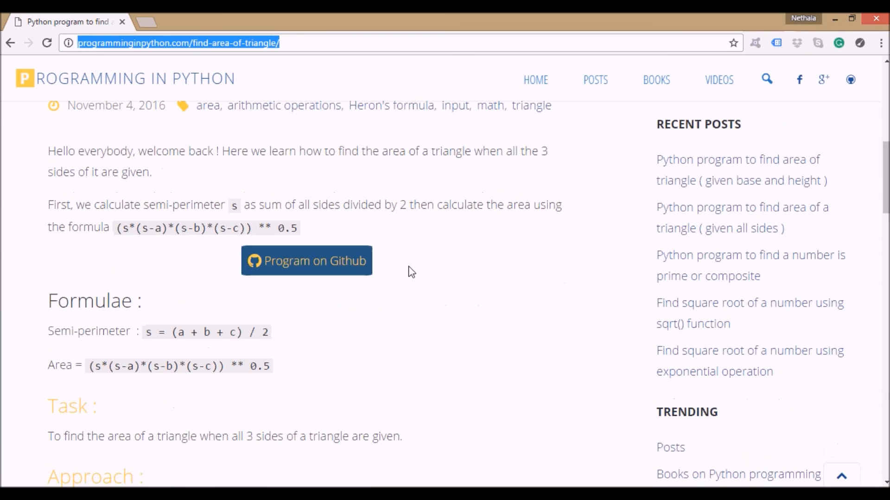
{"action": "mouse_move", "coordinate": [304, 258]}
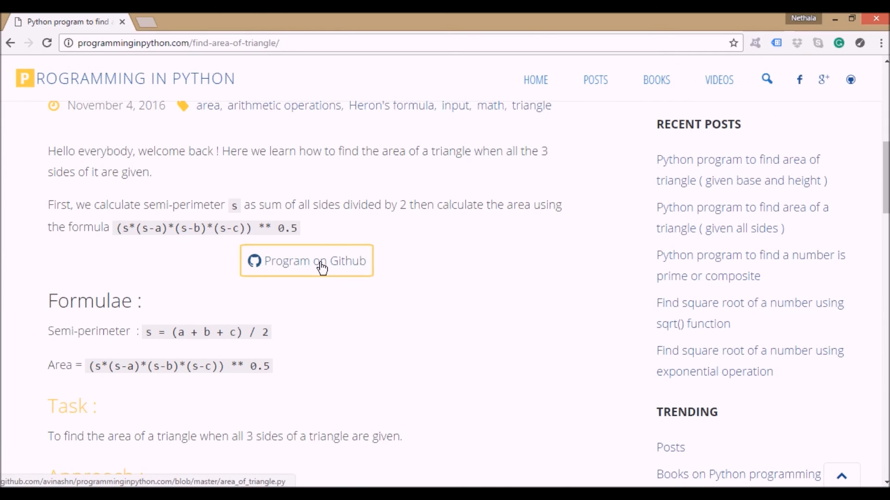
{"action": "left_click", "coordinate": [320, 265]}
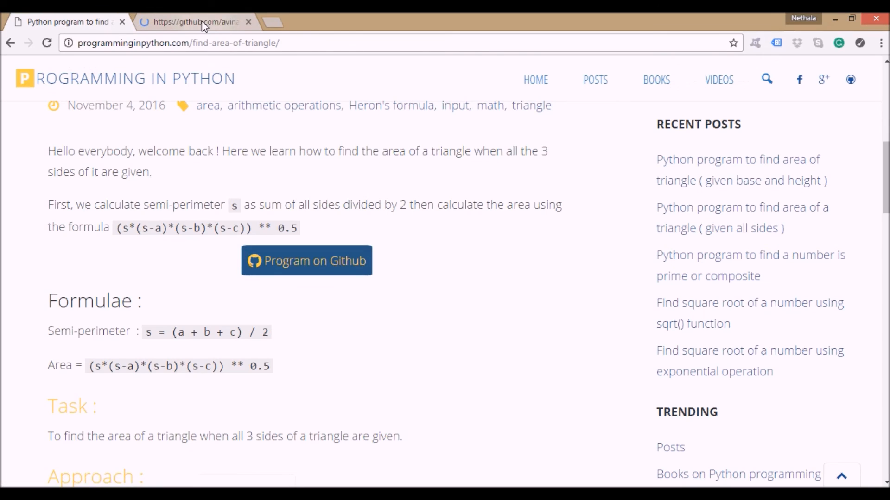